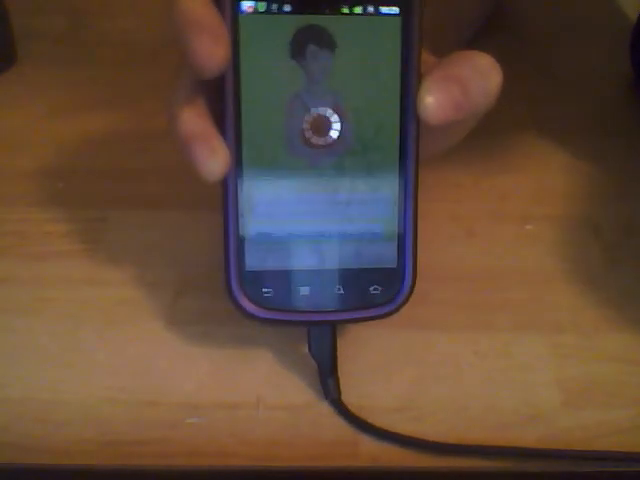
Show the Skills list and scroll from Talk, Find, Navigate, Call, Email down to Update, Play, Tell about, Organize.
left_click(316, 128)
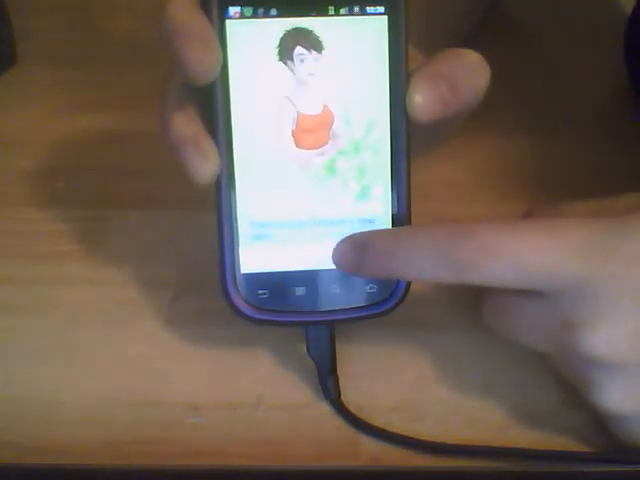
left_click(344, 256)
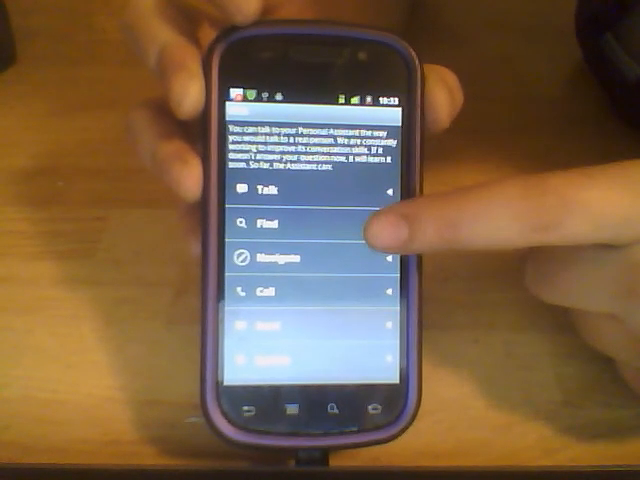
scroll("down", 3)
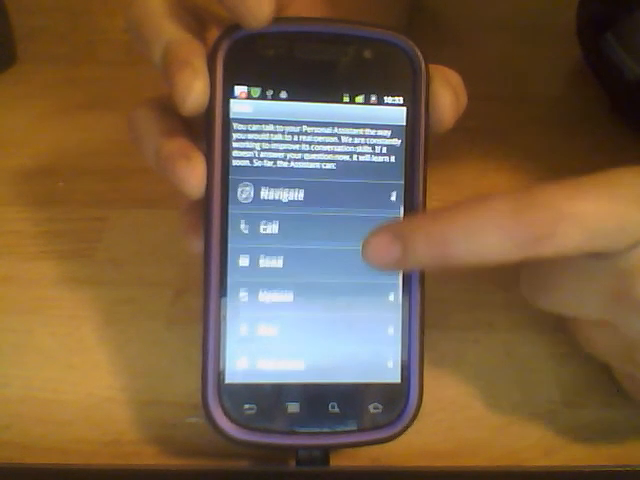
scroll("down", 3)
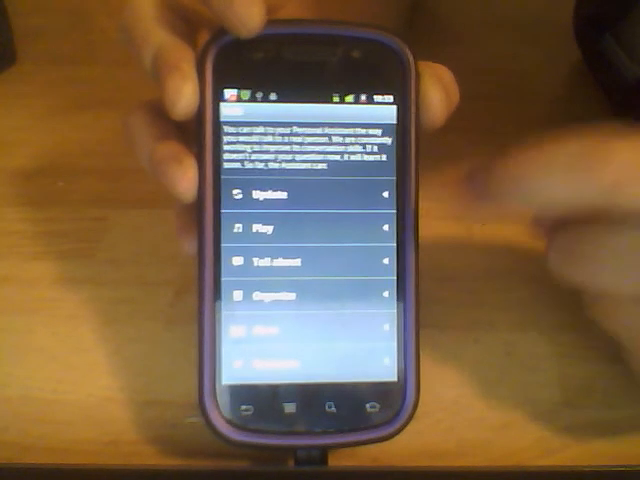